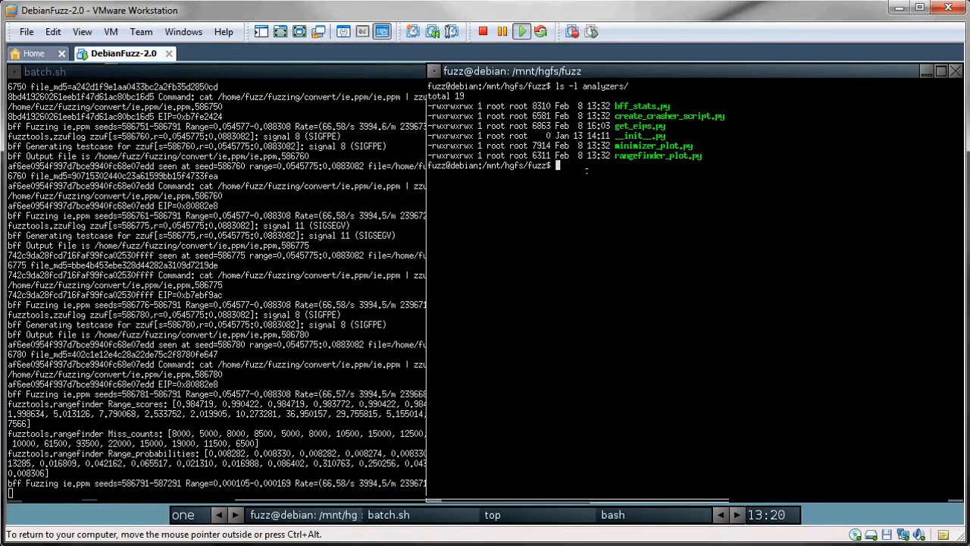
type("a")
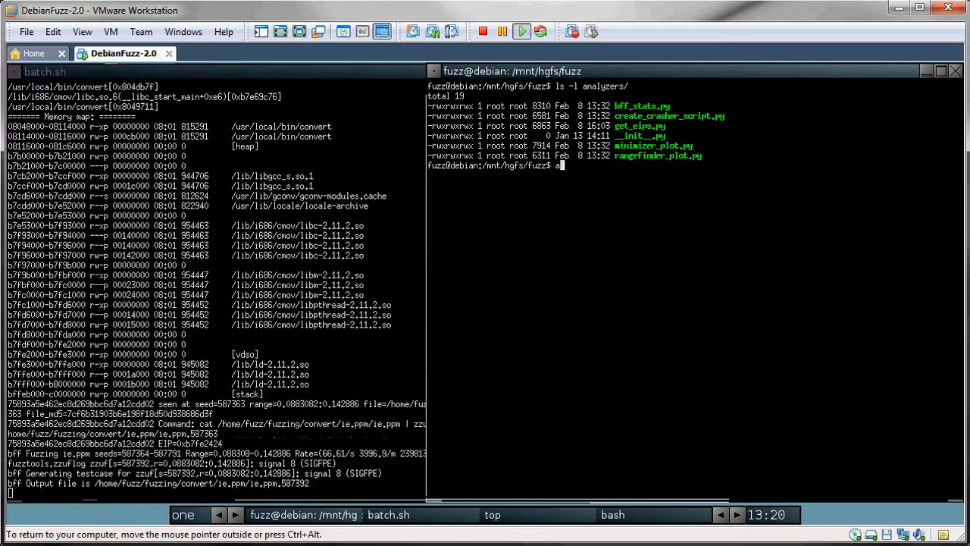
type("nalyzers/bff_stats.py")
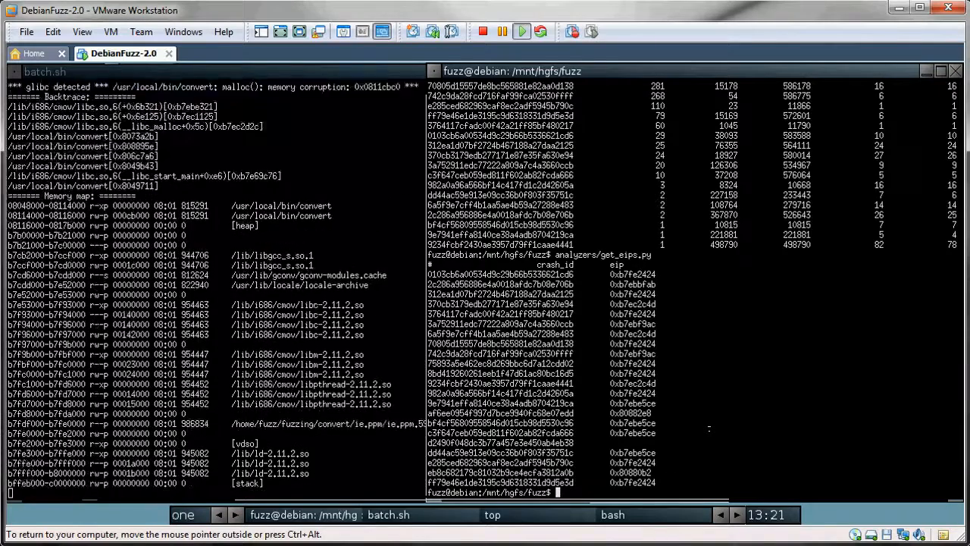
type("an")
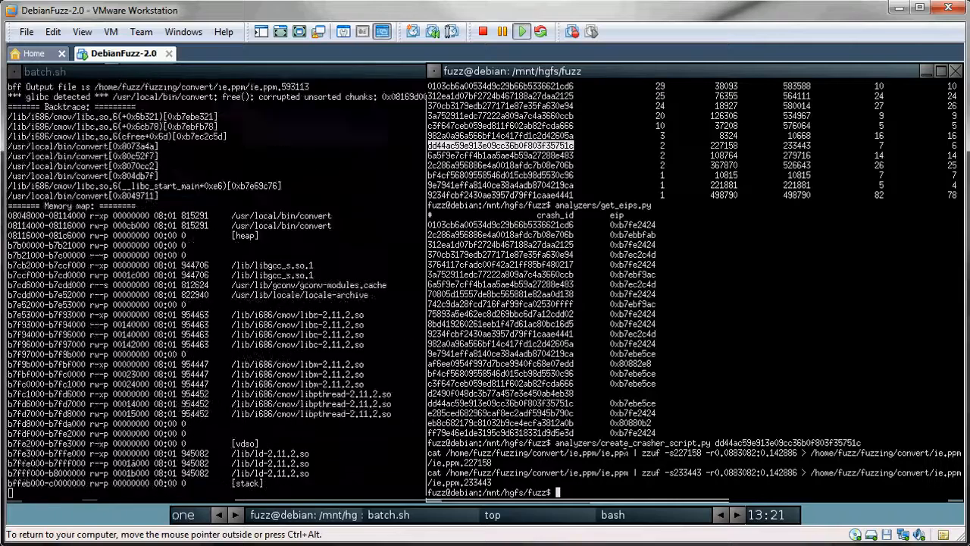
scroll("down", 3)
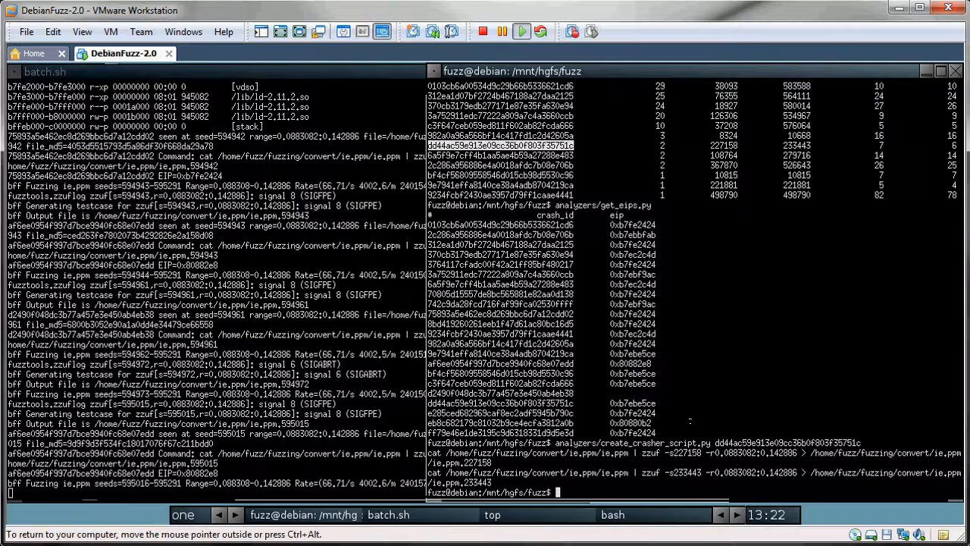
type("analyzers/")
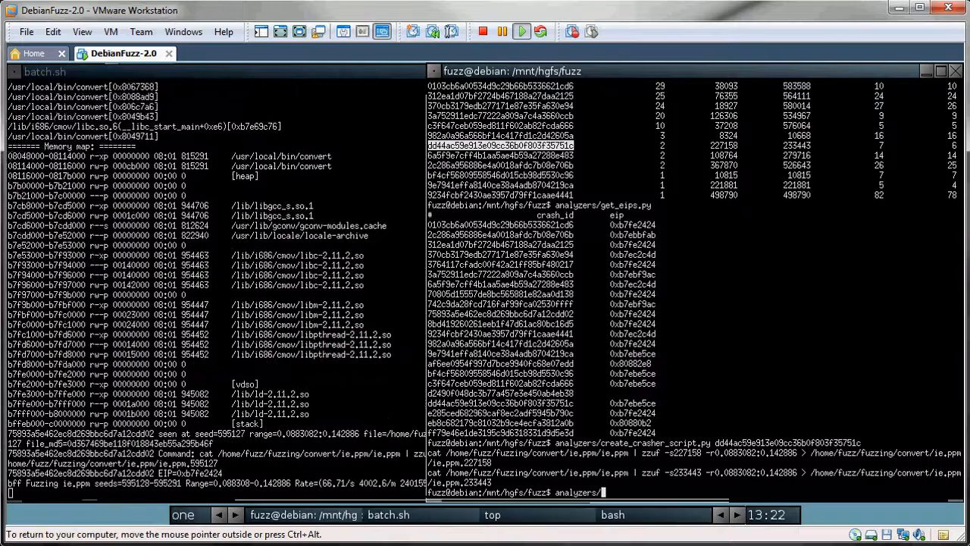